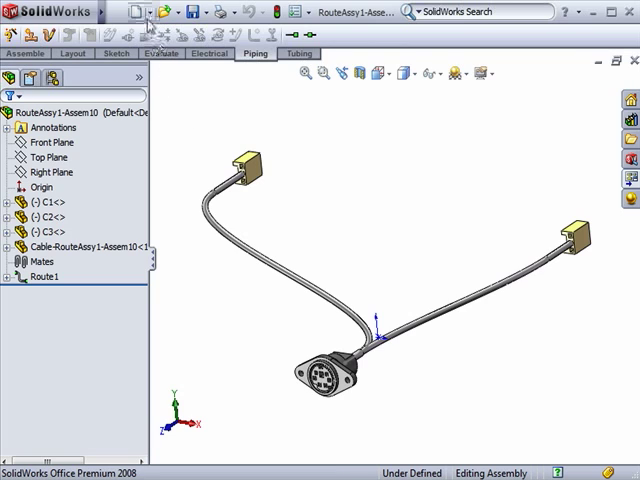
# Step: Make a drawing from the route assembly on an A-Landscape sheet and place the isometric harness view
pyautogui.click(158, 12)
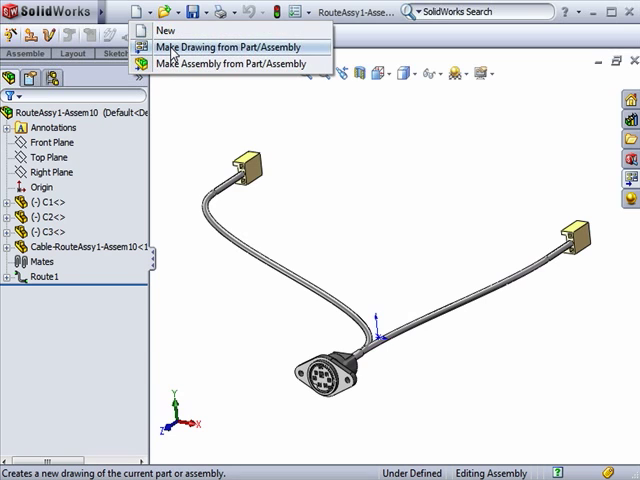
pyautogui.click(236, 46)
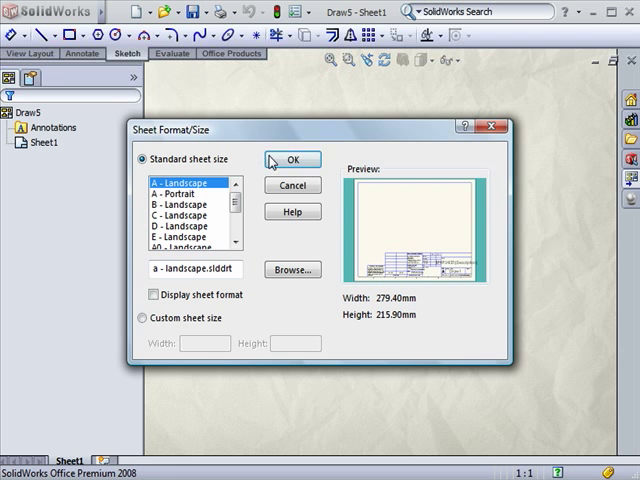
pyautogui.click(292, 160)
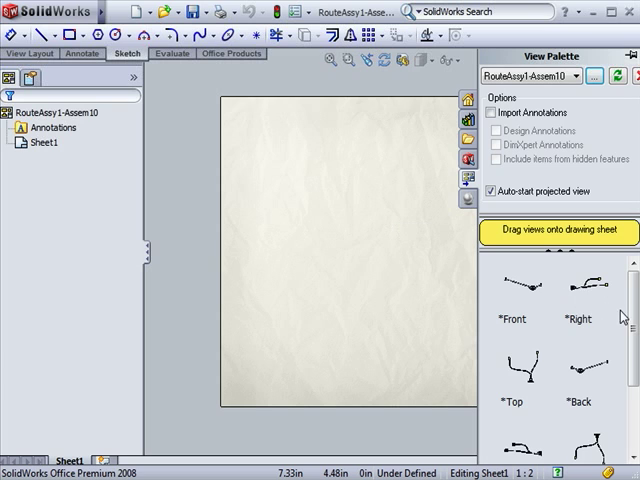
pyautogui.scroll(-3)
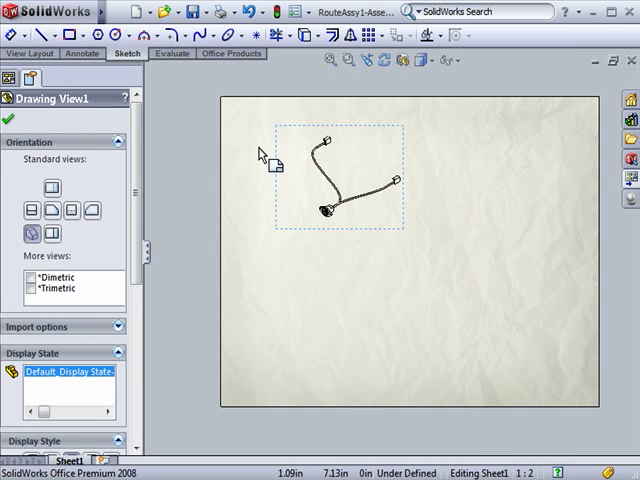
# Step: Insert an indented bill of materials using the bom-standard template for the harness view
pyautogui.click(204, 12)
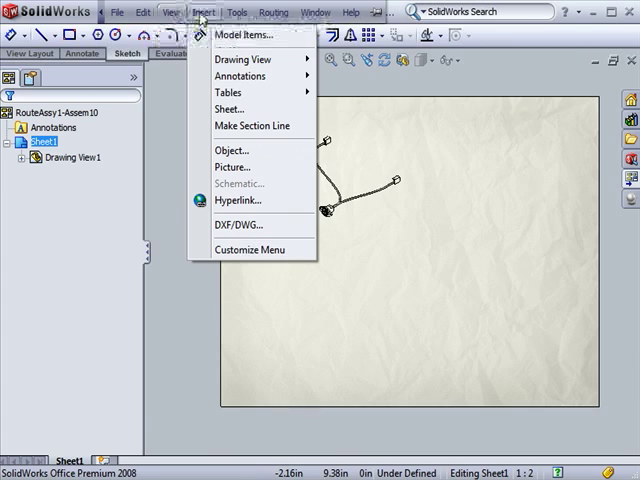
pyautogui.moveTo(230, 92)
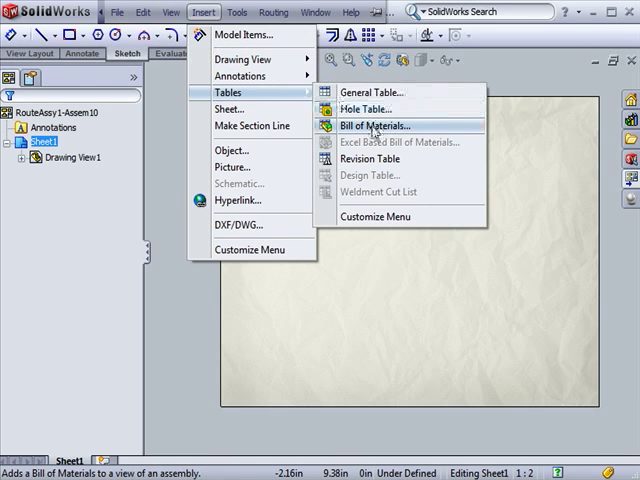
pyautogui.click(372, 126)
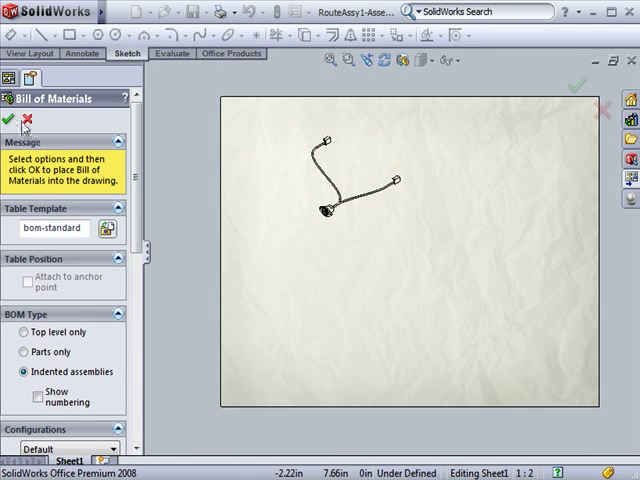
pyautogui.click(8, 118)
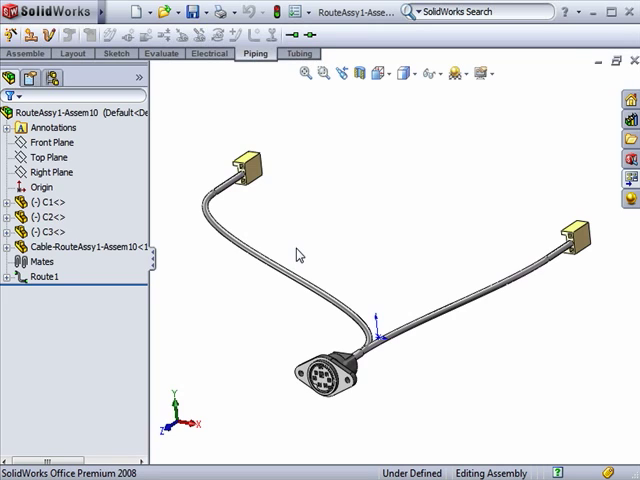
pyautogui.moveTo(192, 146)
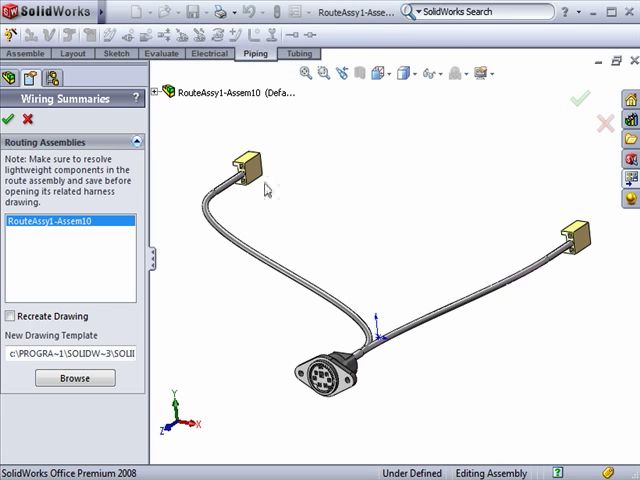
pyautogui.moveTo(100, 234)
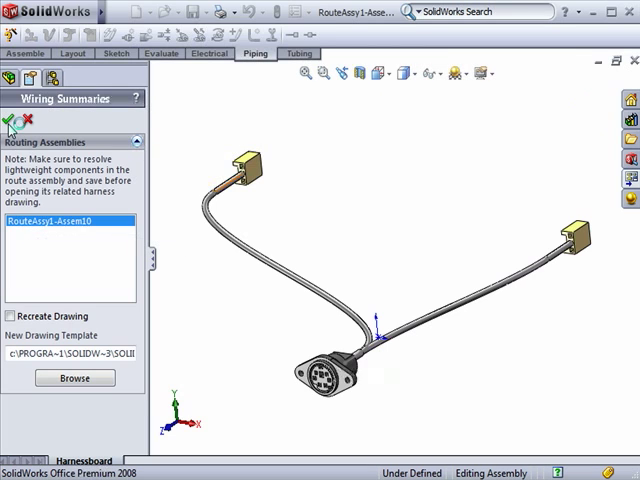
# Step: Confirm the Wiring Summaries to create the Harnessboard drawing with flattened segments
pyautogui.click(10, 120)
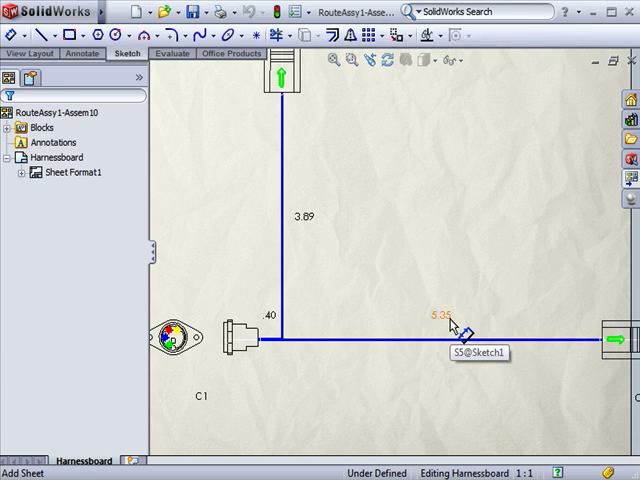
pyautogui.moveTo(480, 312)
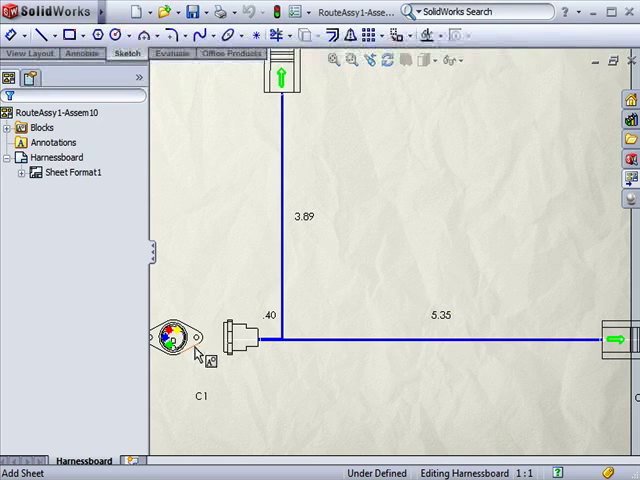
pyautogui.moveTo(204, 362)
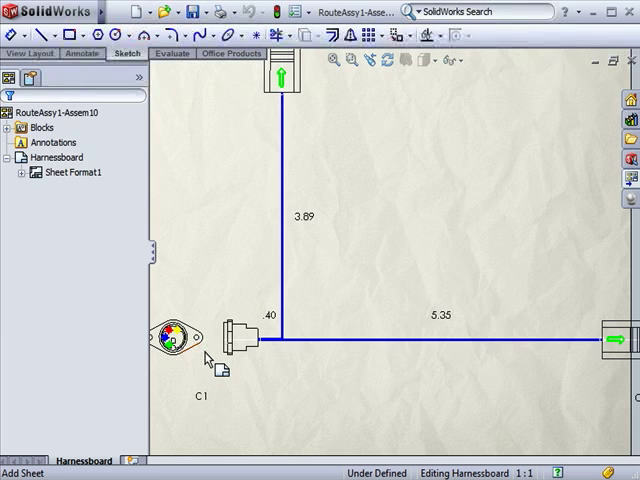
pyautogui.moveTo(208, 358)
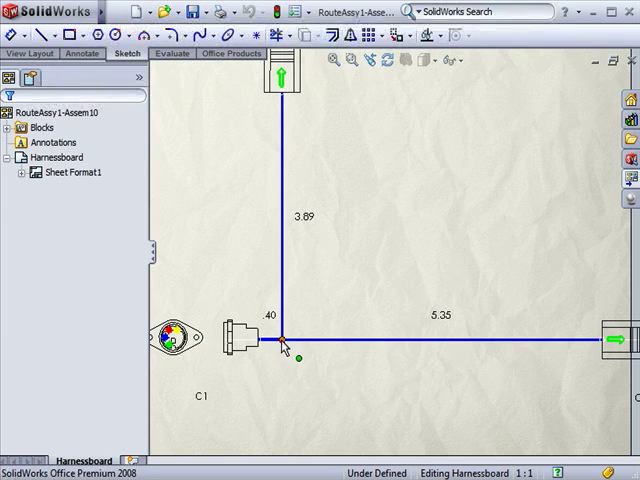
# Step: Fix the segment junction point so the harness board sketch is fully defined, then exit the sketch
pyautogui.click(284, 336)
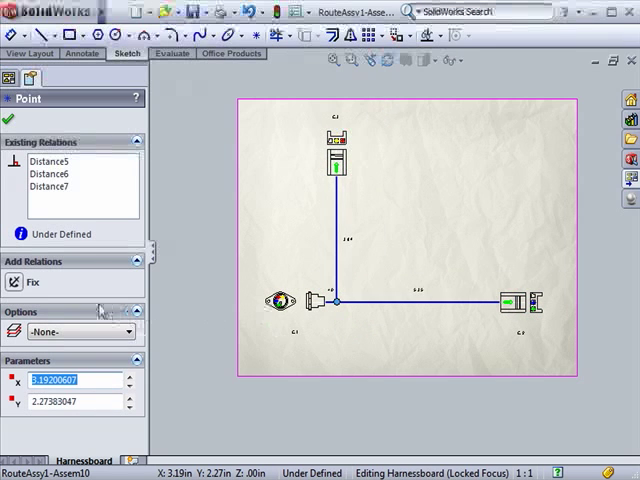
pyautogui.click(28, 280)
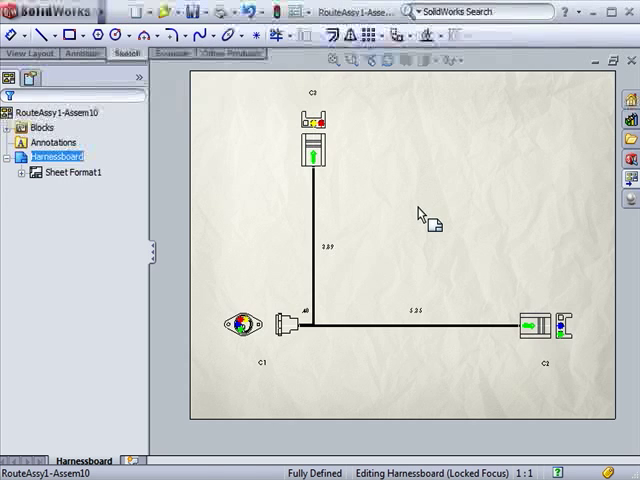
pyautogui.click(424, 330)
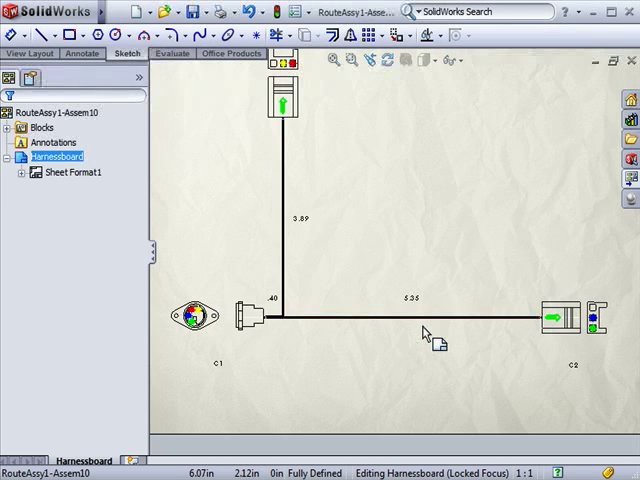
pyautogui.click(410, 318)
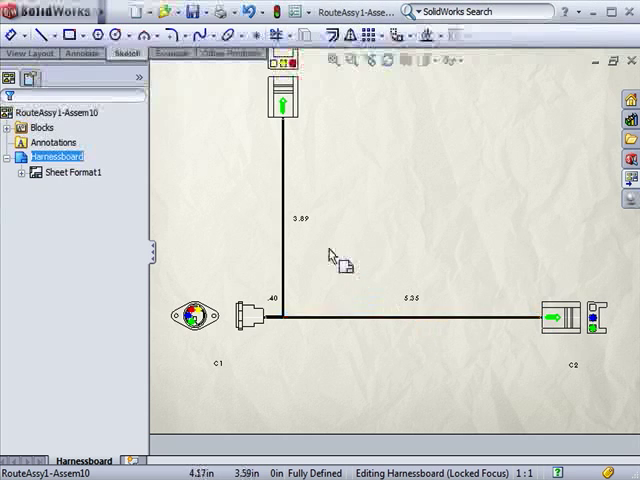
# Step: Use Split Segment to divide the 5.35 horizontal segment into 2.87 and 2.44 pieces
pyautogui.click(272, 12)
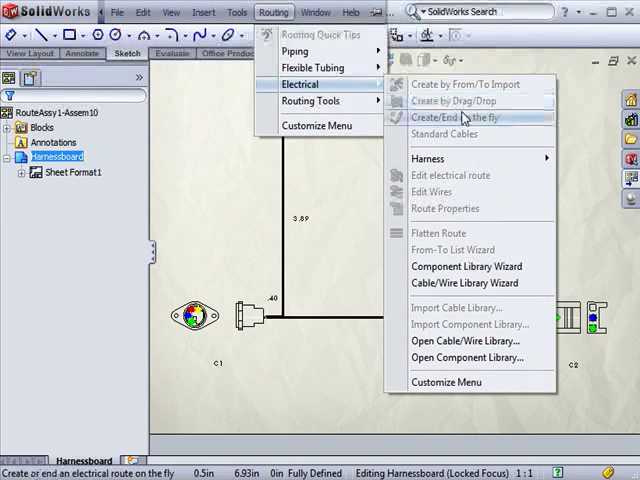
pyautogui.moveTo(440, 158)
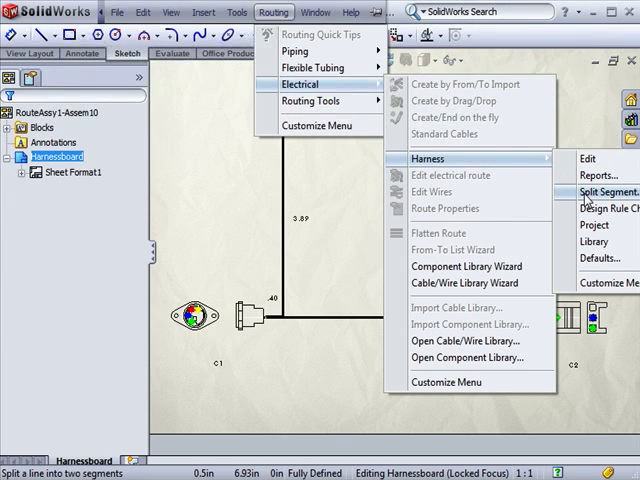
pyautogui.click(592, 190)
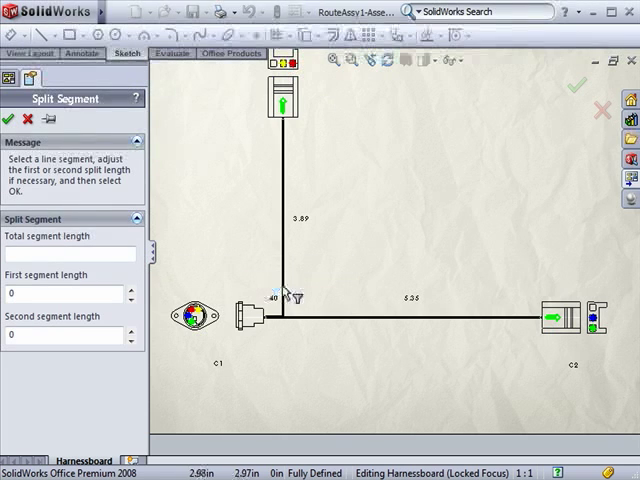
pyautogui.click(424, 320)
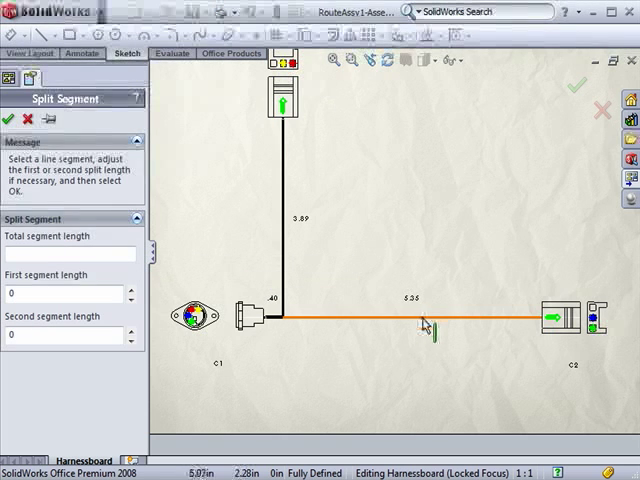
pyautogui.click(420, 316)
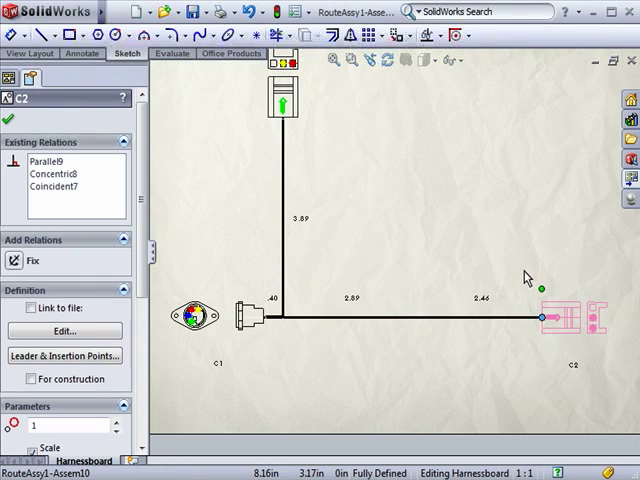
pyautogui.moveTo(484, 304)
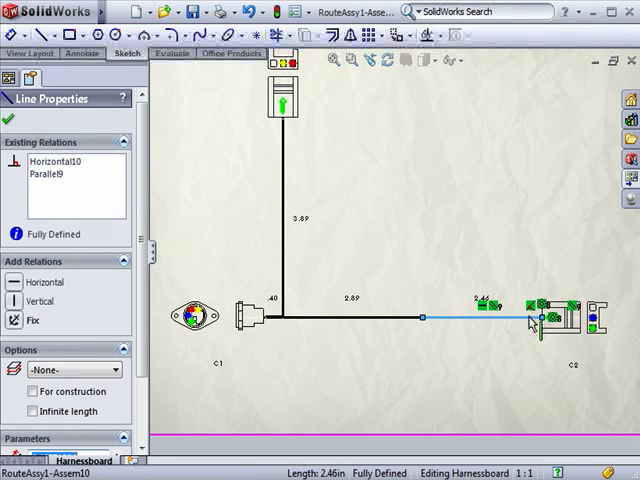
# Step: Make the 2.44 split segment vertical so it runs up to connector C3, then zoom to fit
pyautogui.rightClick(48, 172)
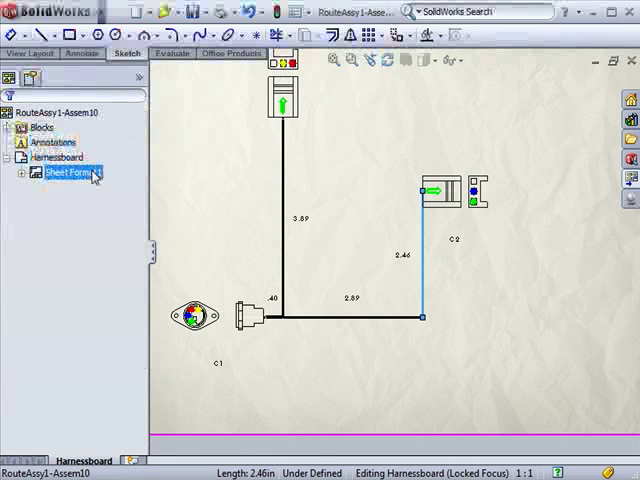
pyautogui.click(196, 318)
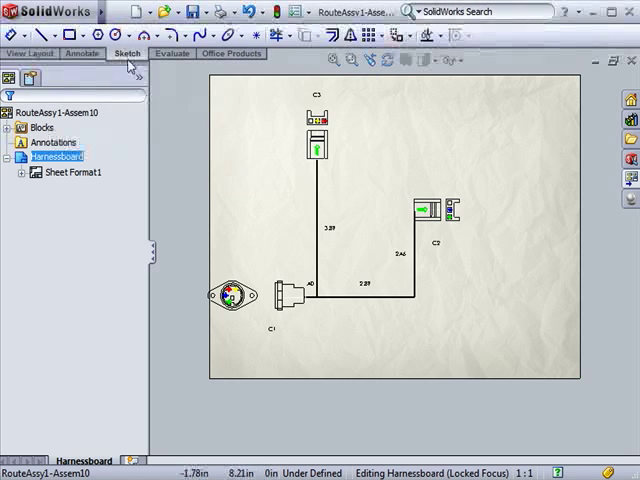
# Step: Run Design Rule Checks with unneeded rules unchecked and dismiss the all-checks-passed message
pyautogui.click(272, 12)
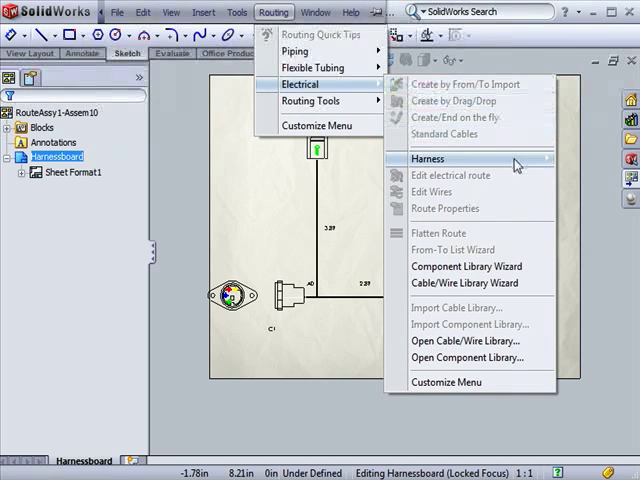
pyautogui.moveTo(428, 158)
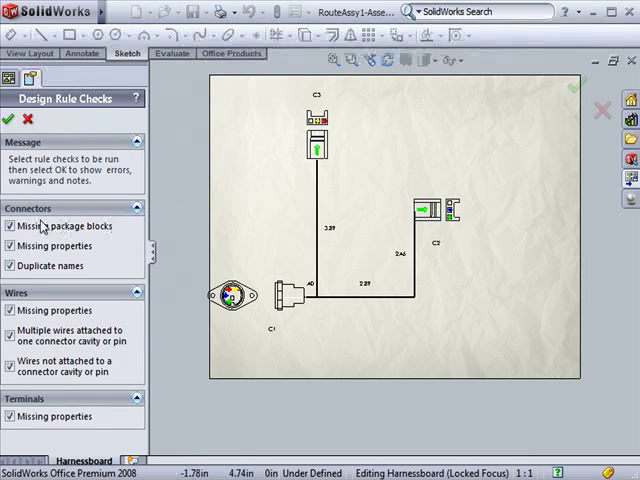
pyautogui.click(12, 224)
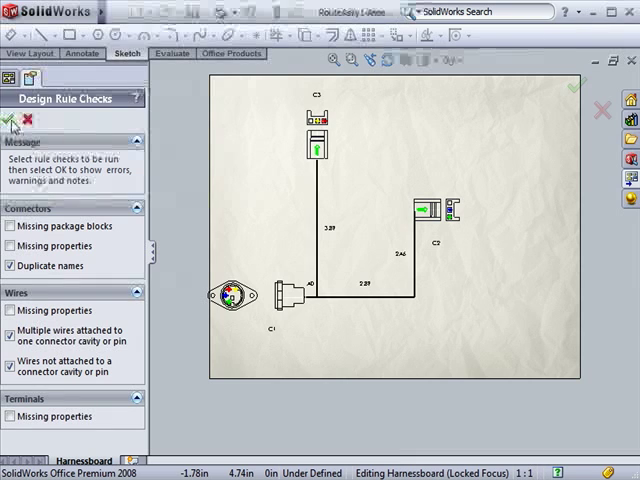
pyautogui.click(12, 118)
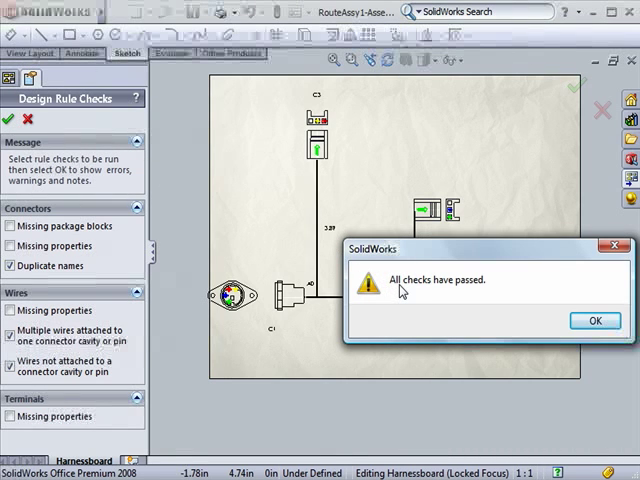
pyautogui.click(594, 320)
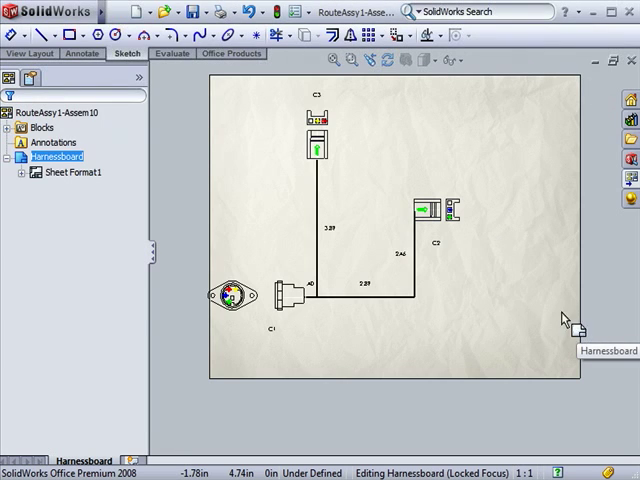